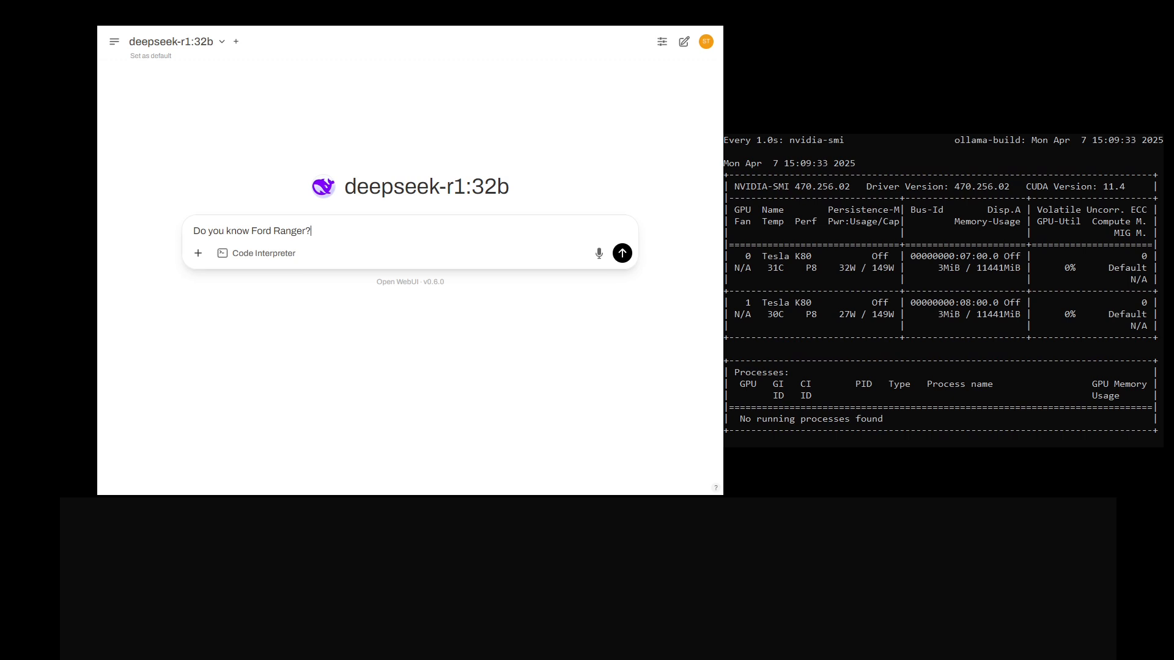
mouse_move(622, 253)
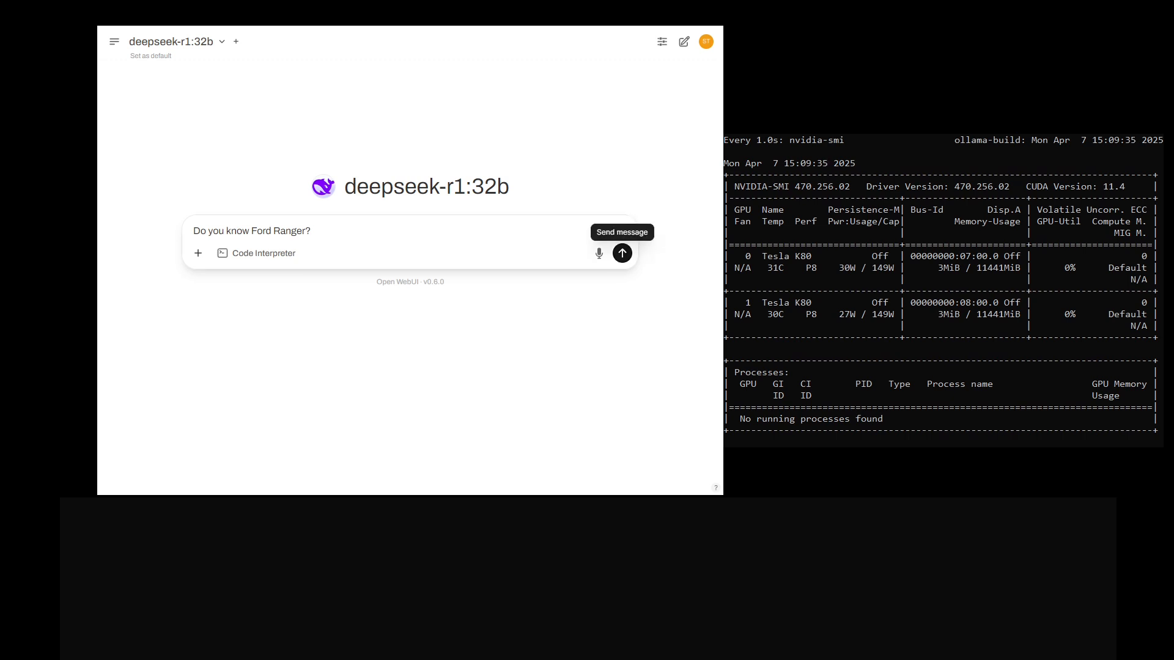
Send the Ford Ranger question to deepseek-r1:32b and reveal its generation stats (~2.02 tokens/s, ~2m56s).
click(622, 253)
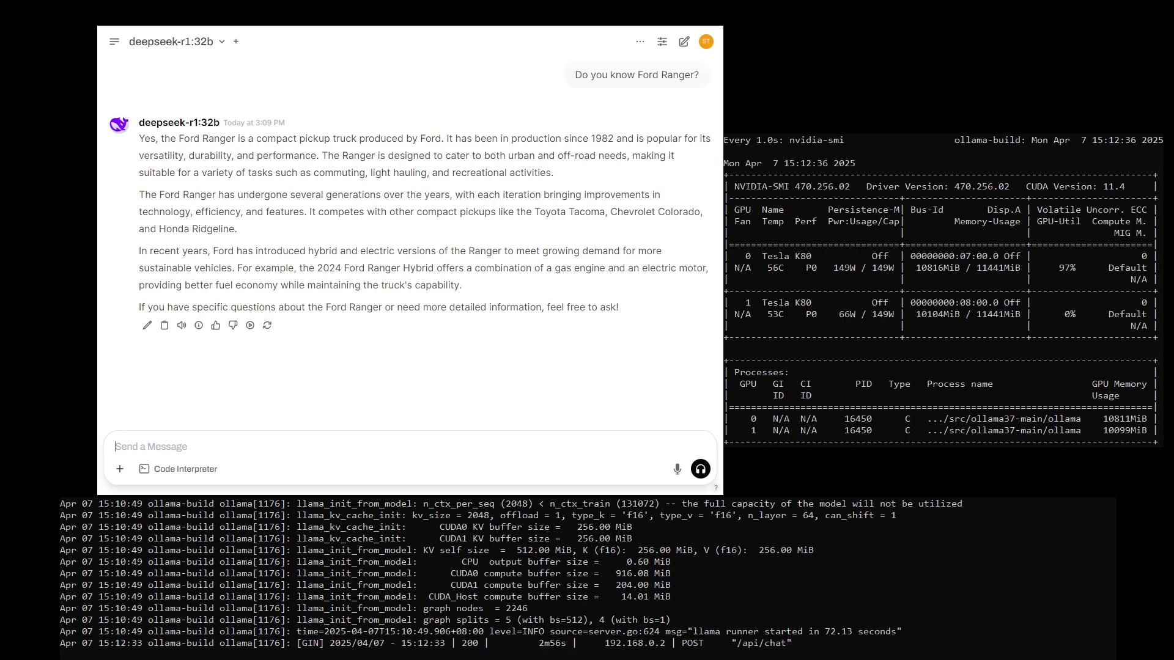
click(198, 325)
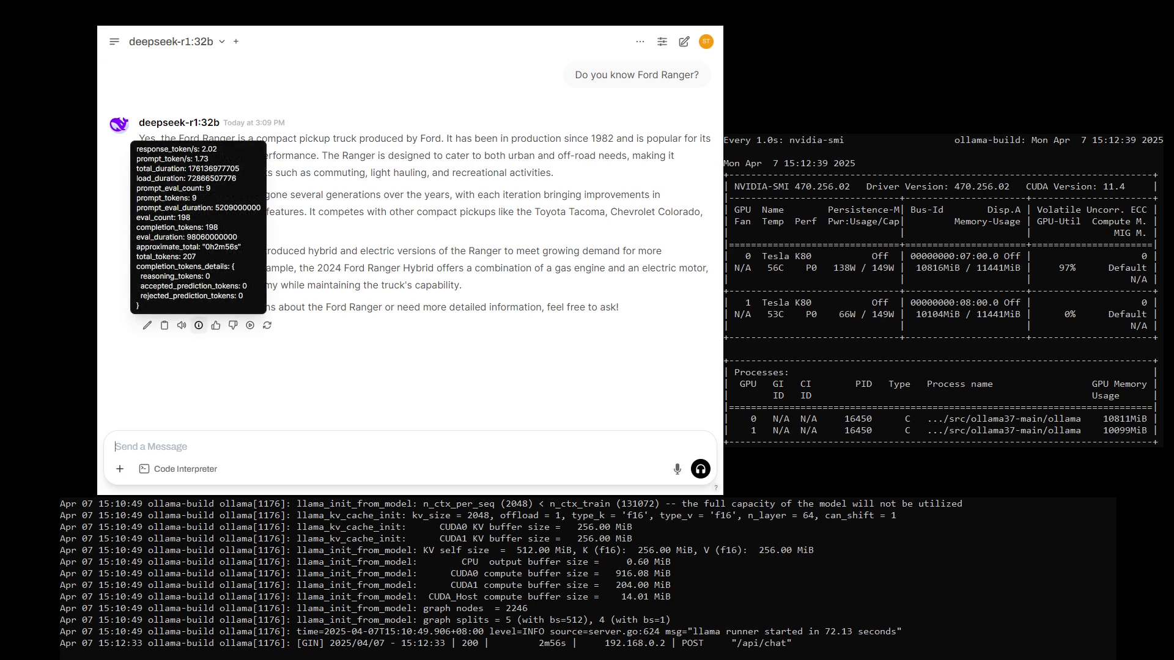